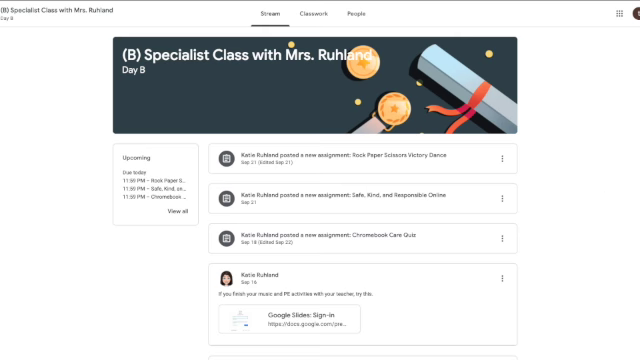
- Bring up the Classwork list and expand the Flipgrid introductions assignment's details
click(632, 16)
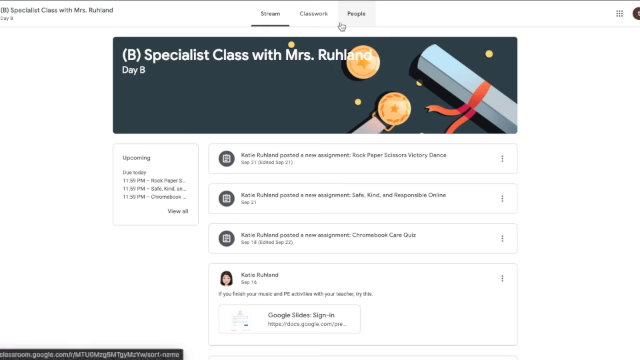
click(322, 14)
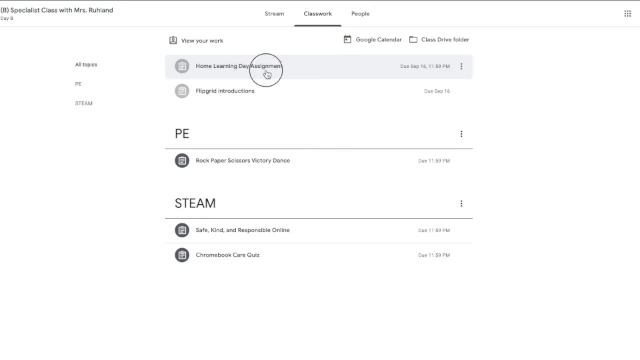
click(250, 68)
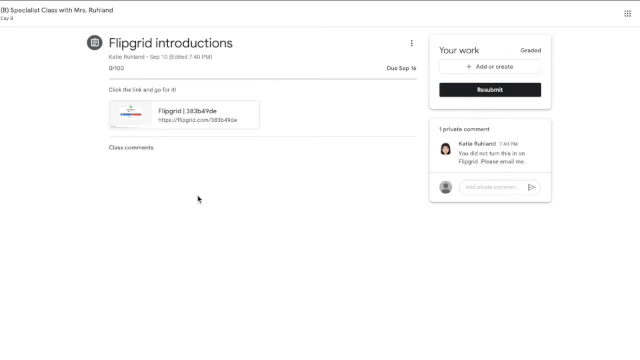
mouse_move(110, 80)
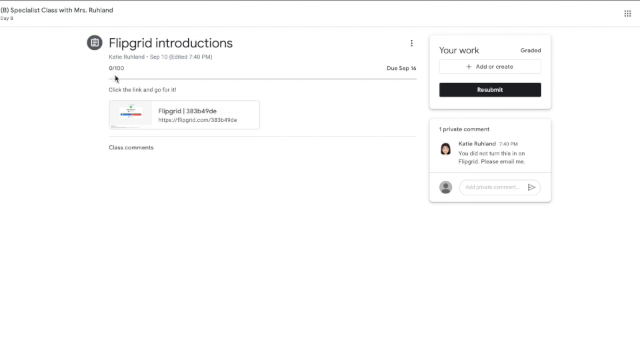
mouse_move(112, 96)
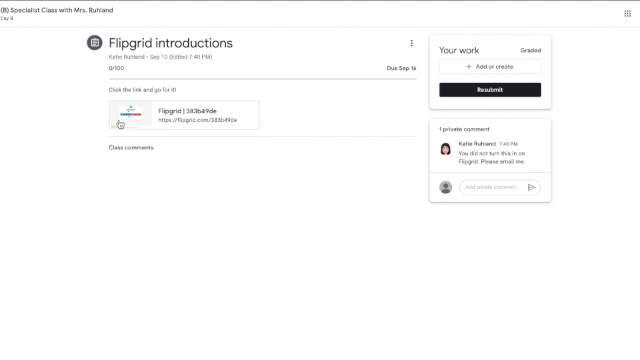
mouse_move(488, 136)
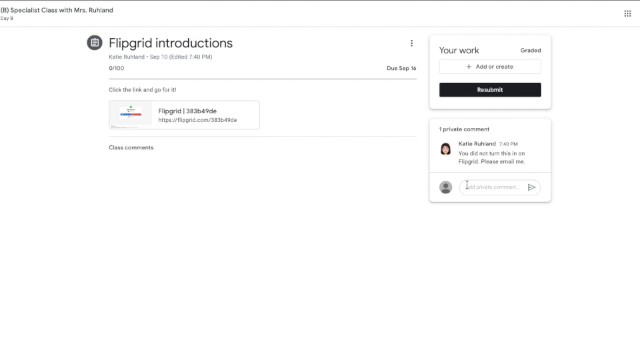
mouse_move(464, 188)
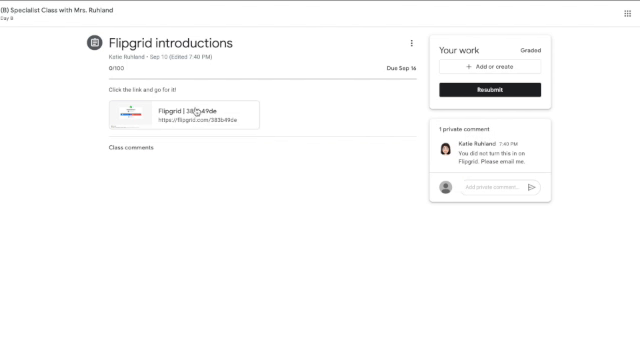
mouse_move(196, 108)
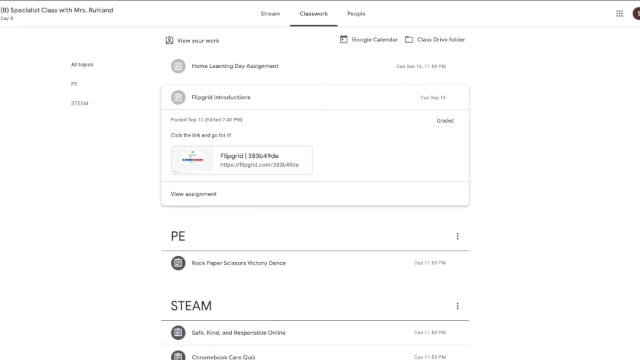
- Review the status summary of all your assigned work via the Stream, then return to Classwork
click(230, 98)
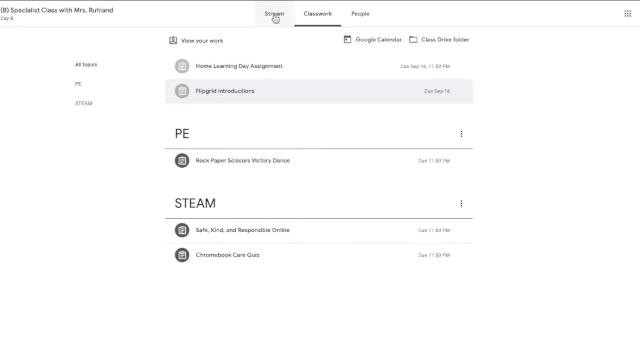
click(264, 12)
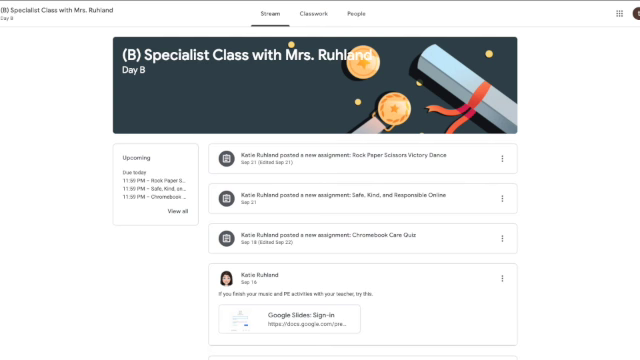
mouse_move(340, 4)
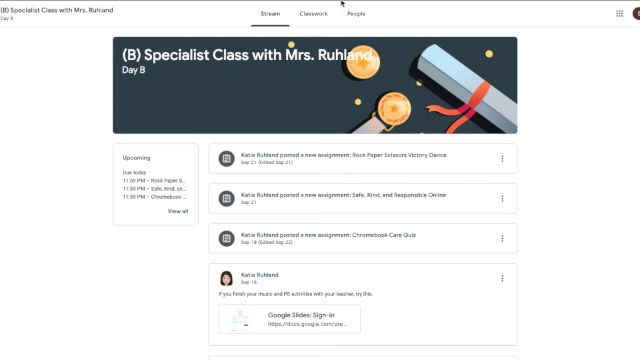
click(312, 14)
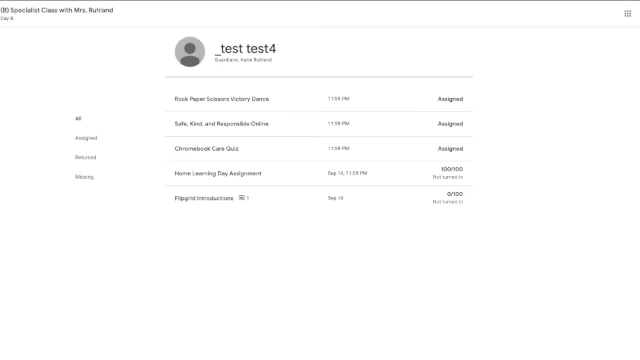
click(348, 12)
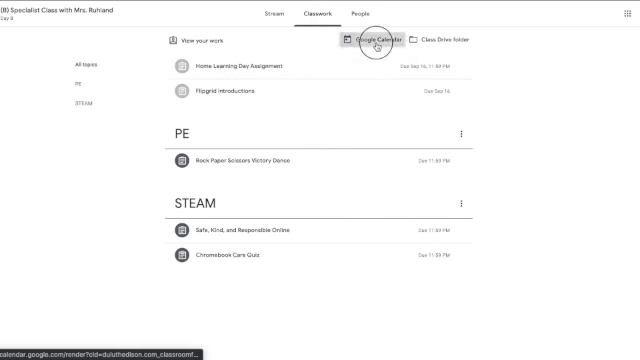
- Check the Rock Paper Scissors Victory Dance due date and instructions in the class Google Calendar
click(372, 40)
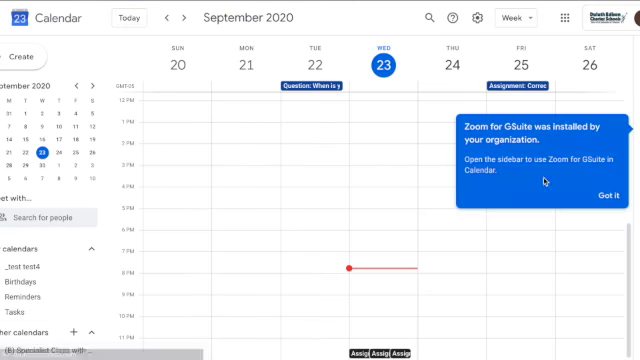
mouse_move(400, 262)
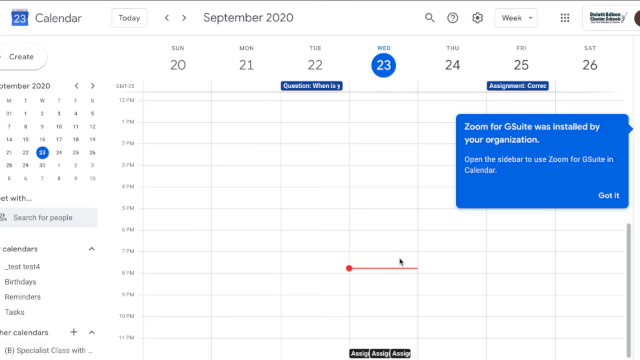
click(604, 196)
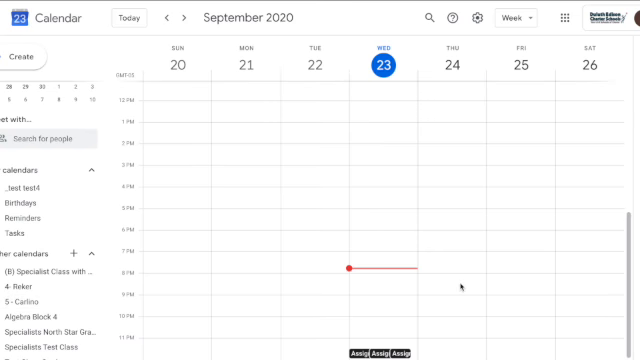
mouse_move(460, 288)
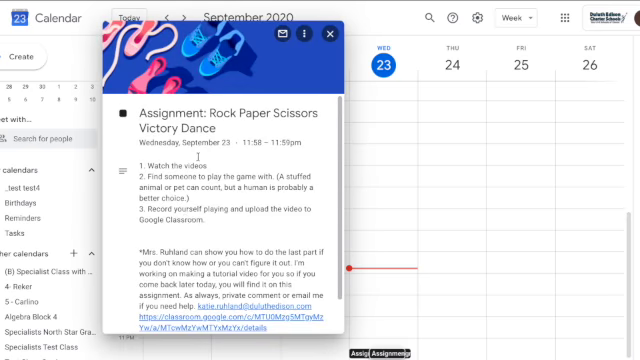
scroll(down, 3)
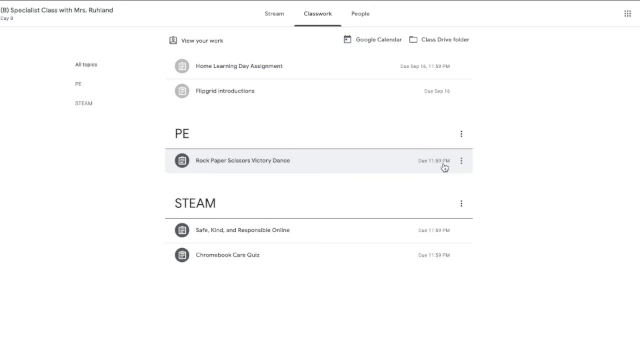
mouse_move(210, 258)
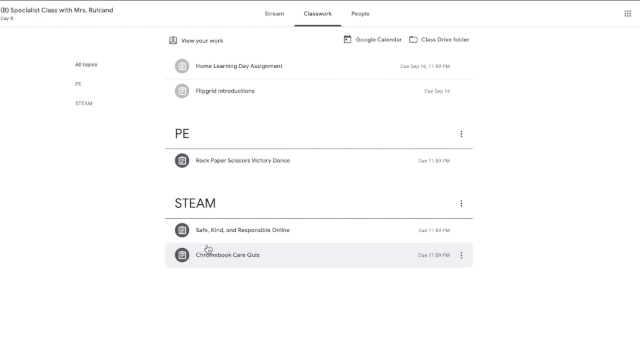
mouse_move(206, 248)
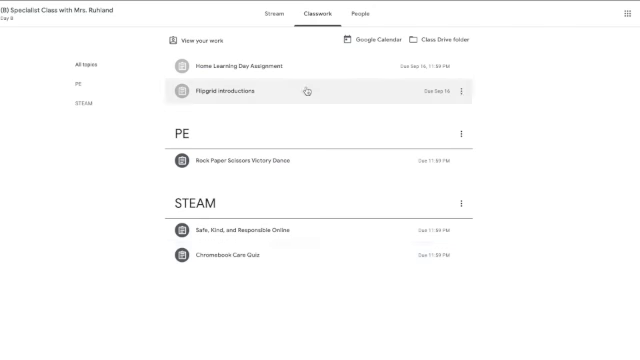
- From the People roster, start a Gmail message to the class's teacher
click(364, 12)
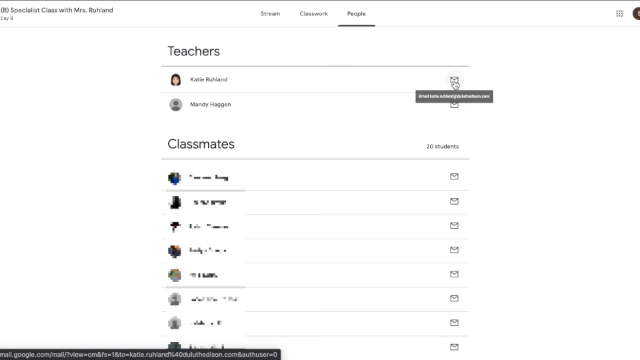
click(458, 80)
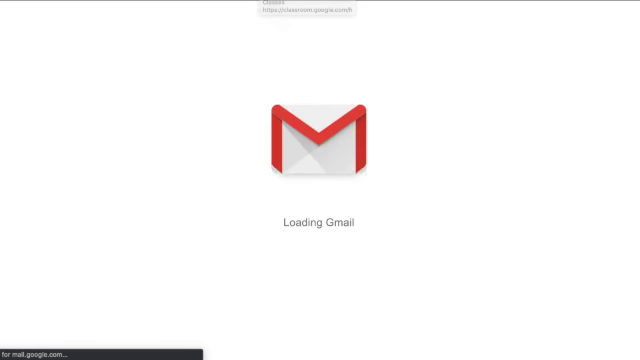